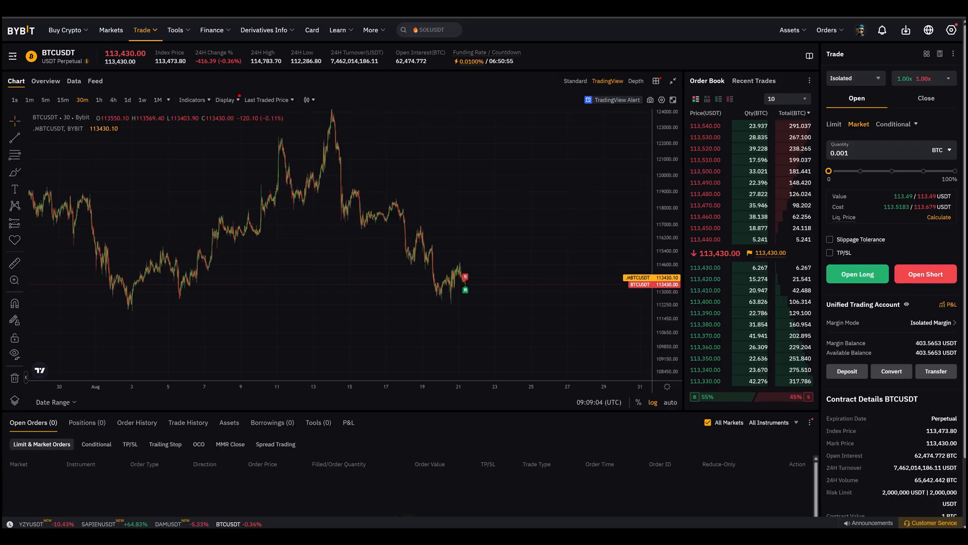
mouse_move(549, 240)
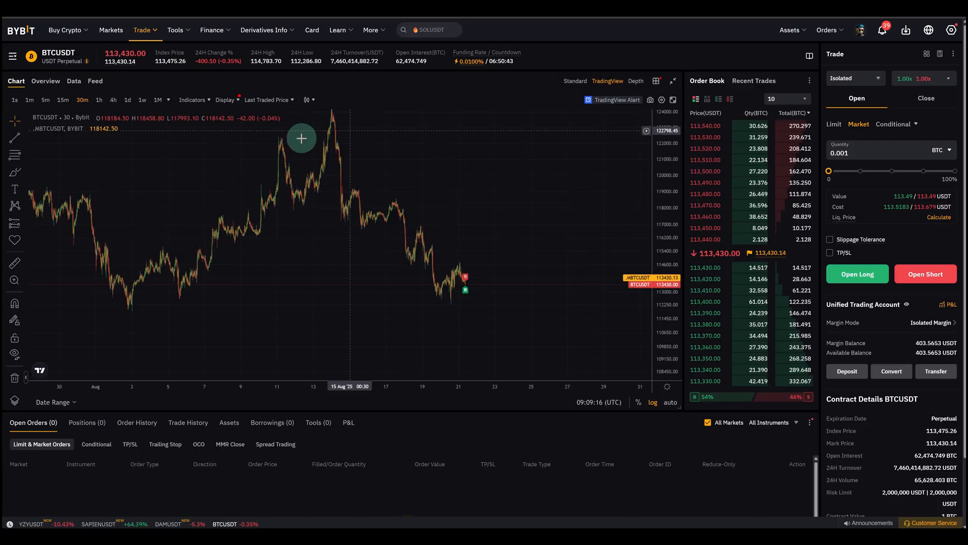
Step: Set the BTCUSDT market order quantity to 0.001 BTC (about 113 USDT) with the size slider
left_click(142, 29)
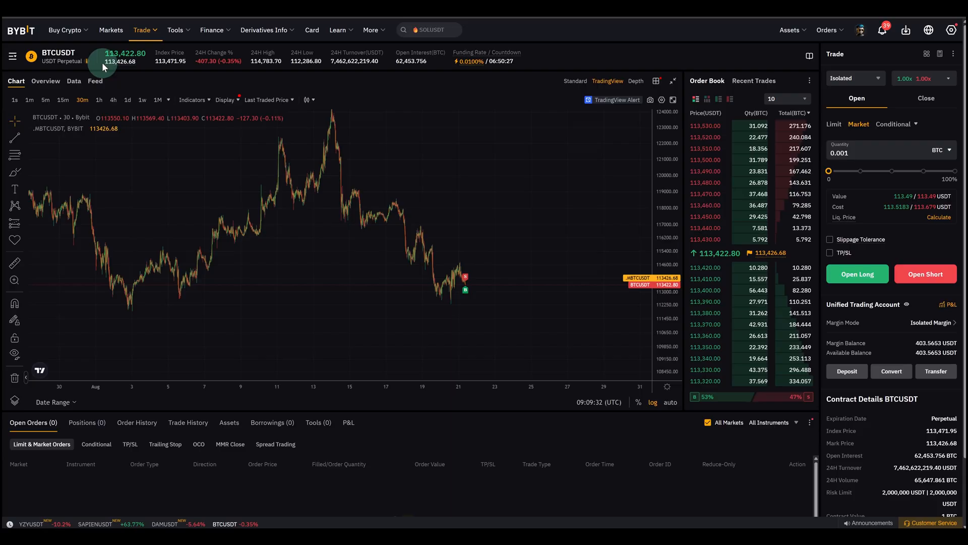
mouse_move(487, 216)
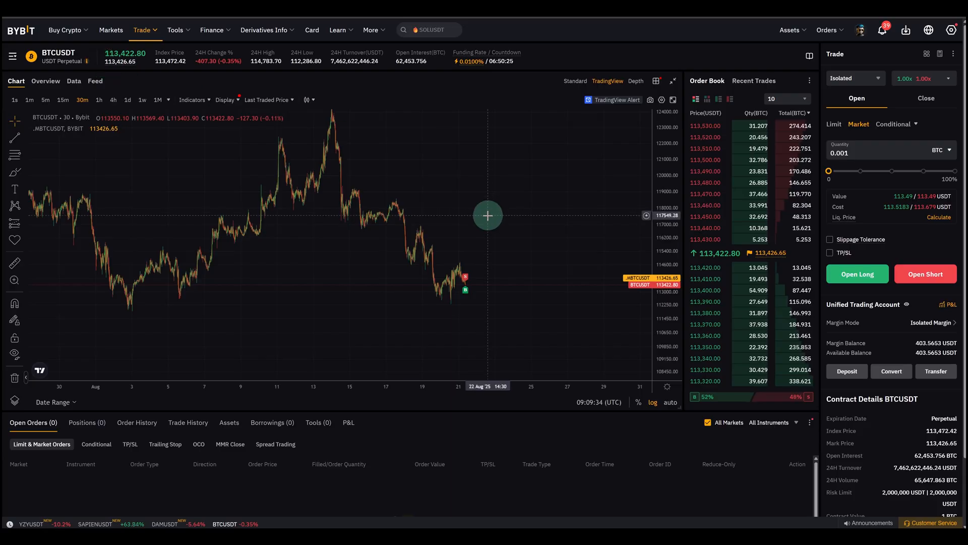
mouse_move(441, 202)
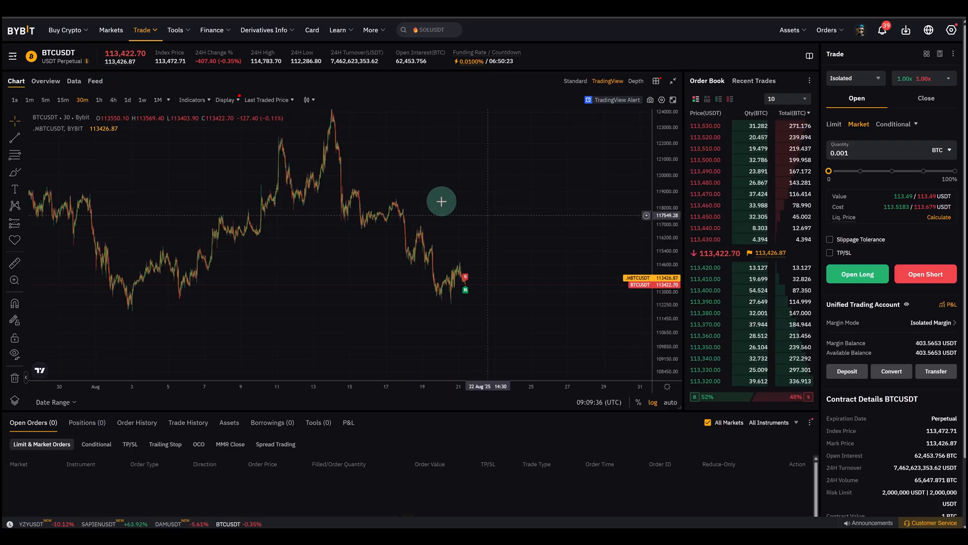
mouse_move(540, 313)
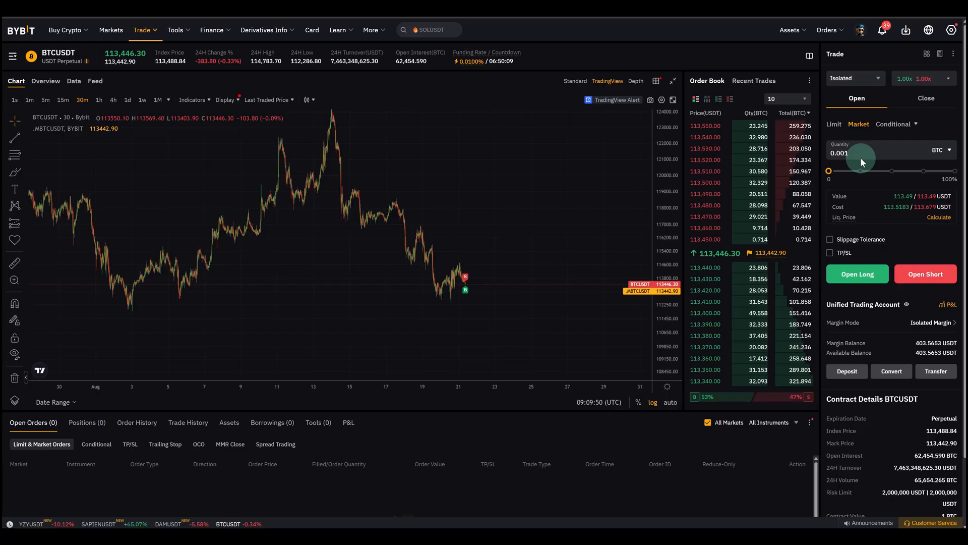
left_click_drag(862, 170, 830, 171)
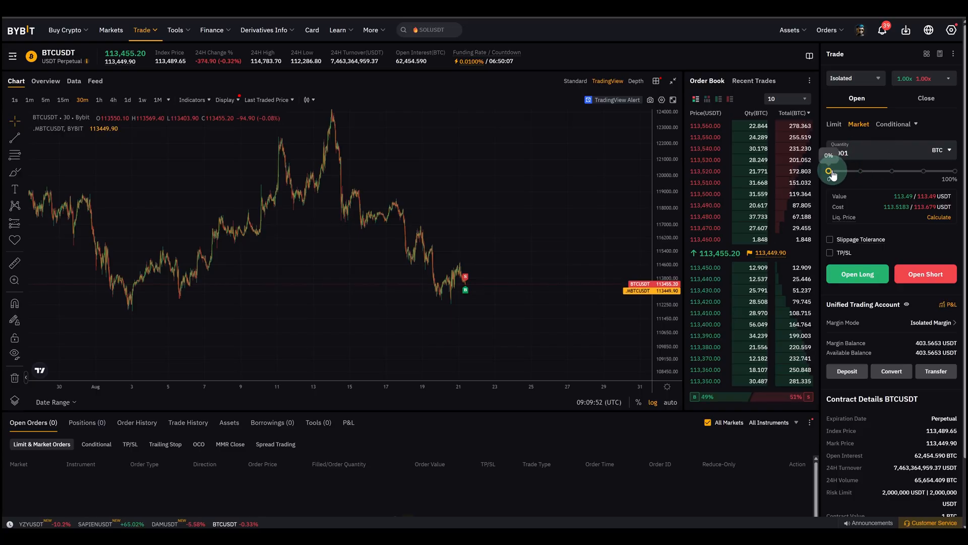
left_click_drag(829, 171, 909, 171)
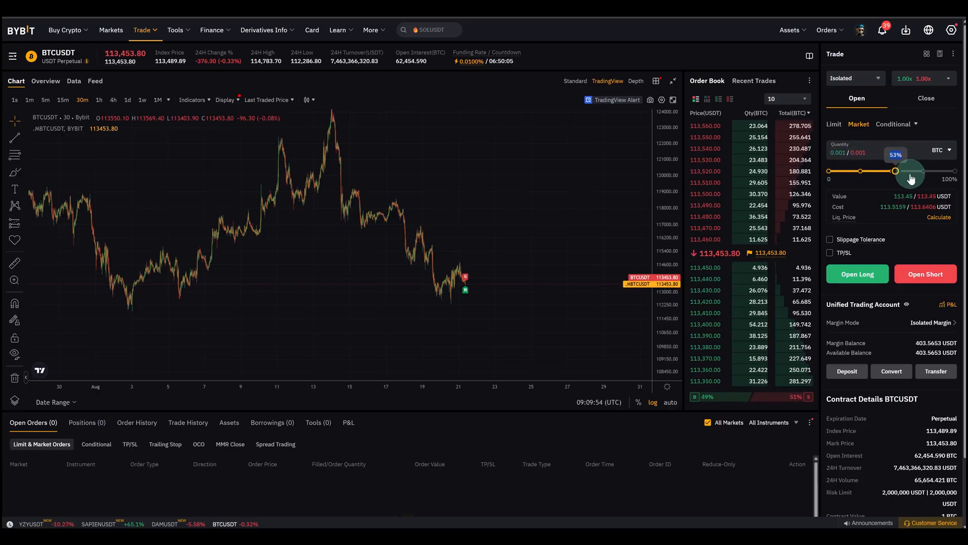
left_click_drag(896, 172, 877, 171)
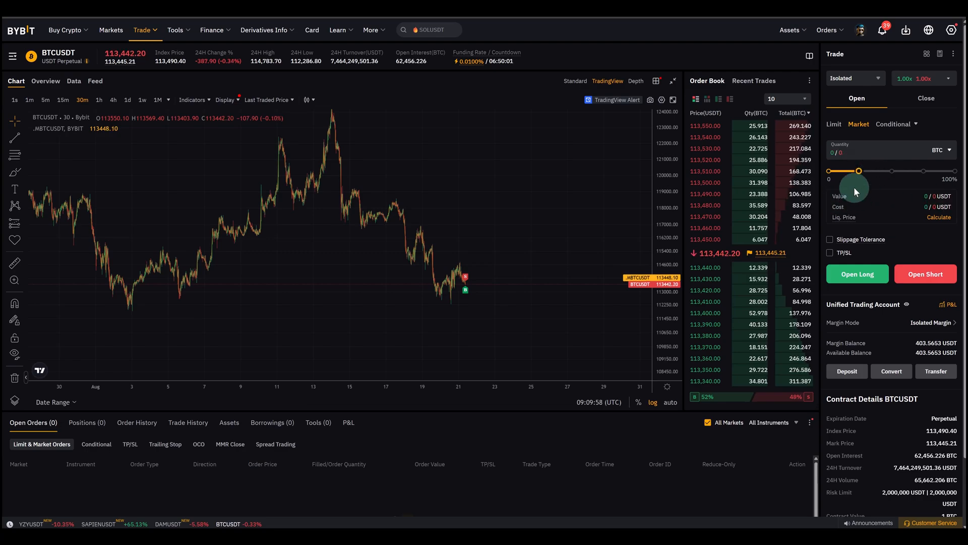
left_click_drag(859, 170, 877, 171)
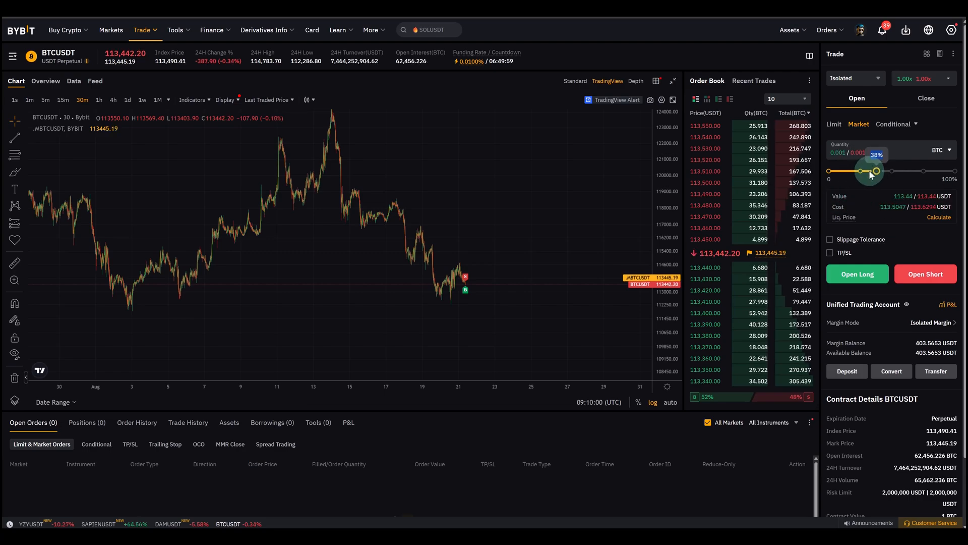
left_click_drag(877, 171, 865, 170)
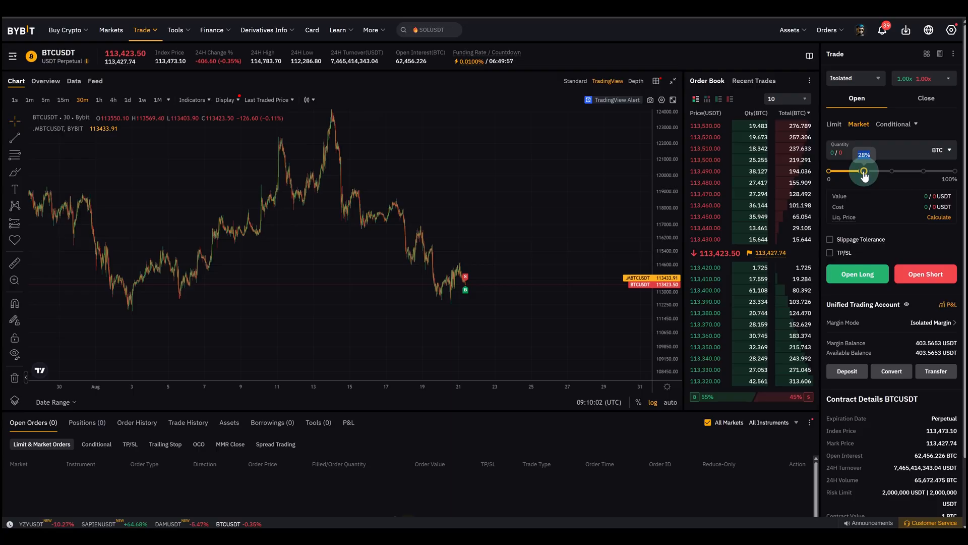
left_click_drag(865, 171, 879, 171)
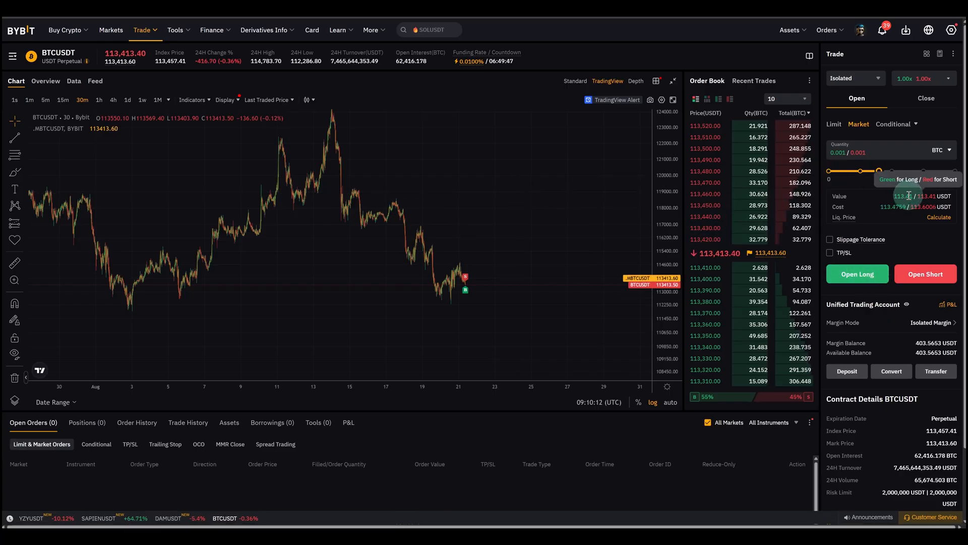
left_click_drag(860, 170, 877, 171)
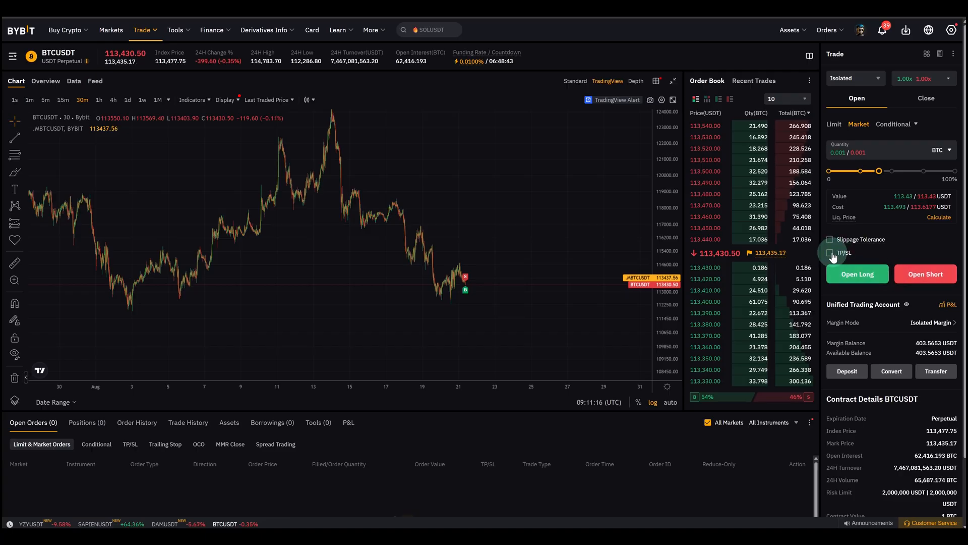
Step: Enable TP/SL on the order and enter a stop loss of 111200
left_click(831, 252)
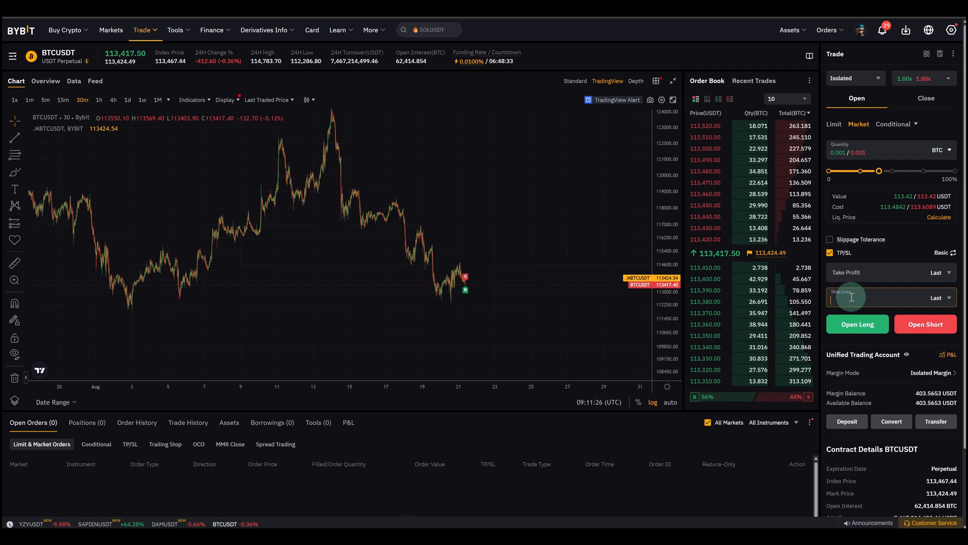
mouse_move(501, 280)
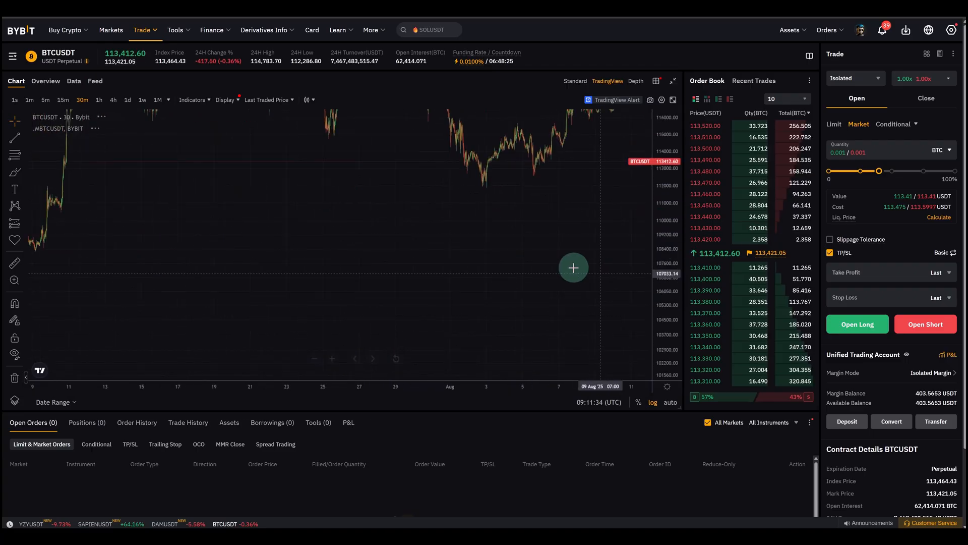
left_click_drag(573, 268, 193, 355)
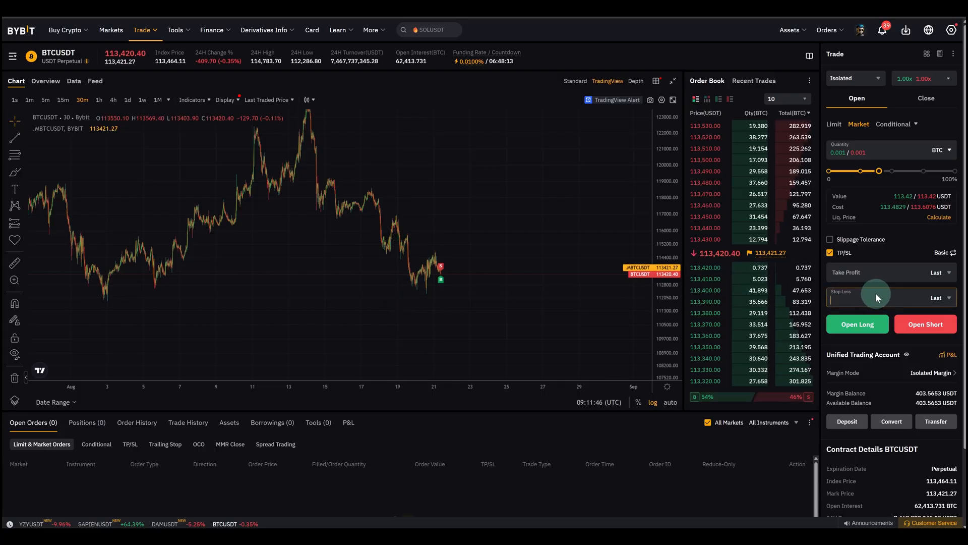
type("111200")
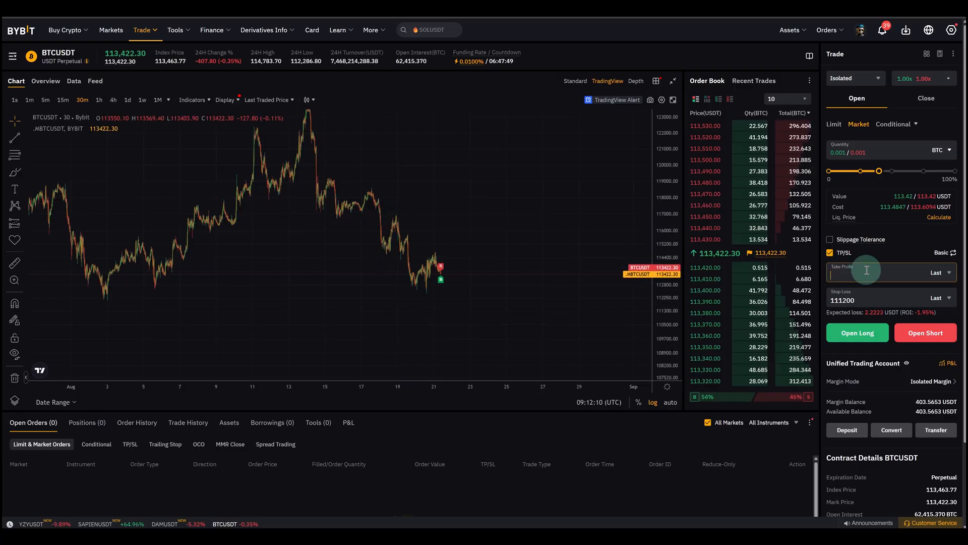
Step: Enter a take profit of 116600 alongside the 111200 stop loss for the long
type("116600")
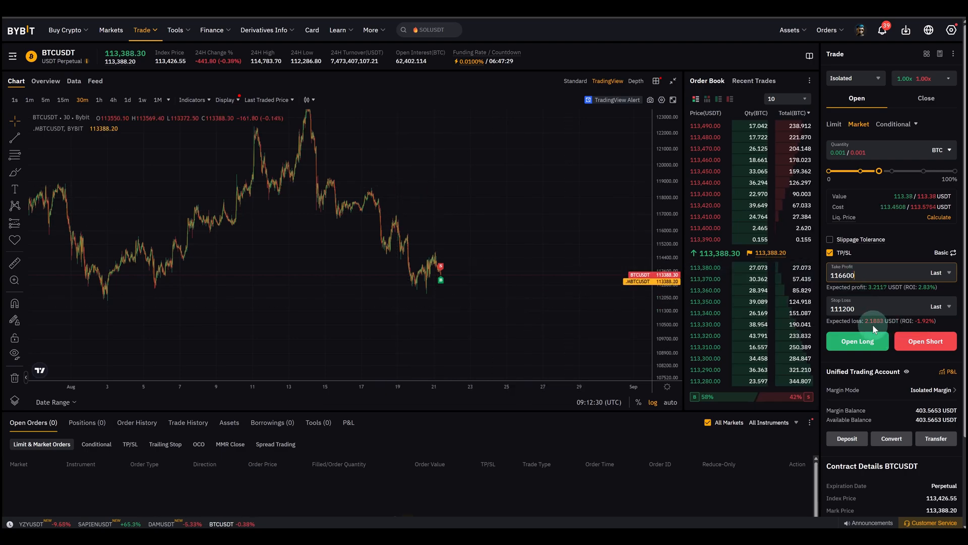
left_click(526, 268)
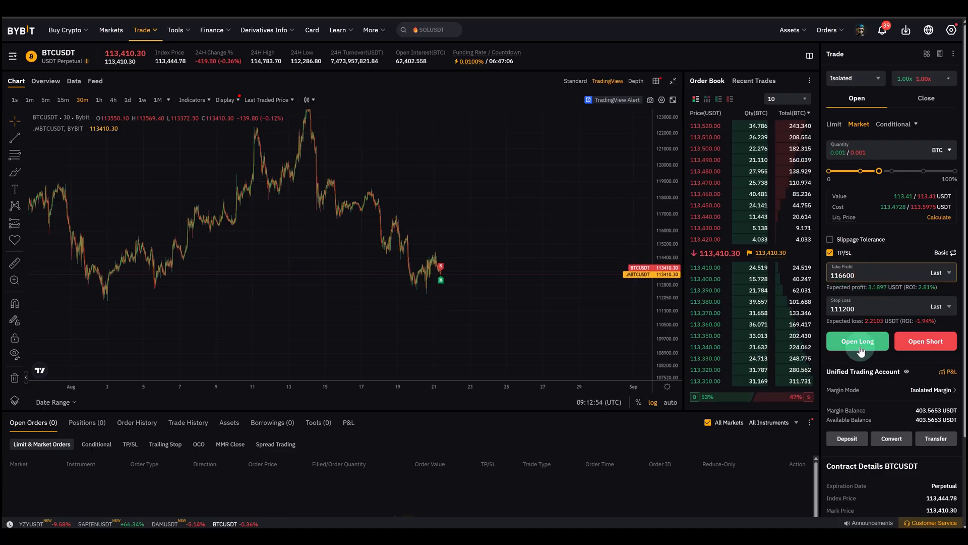
Step: Submit Open Long to show the Market Buy confirmation for 0.001 BTC with 116,600/111,200 TP/SL
left_click(858, 340)
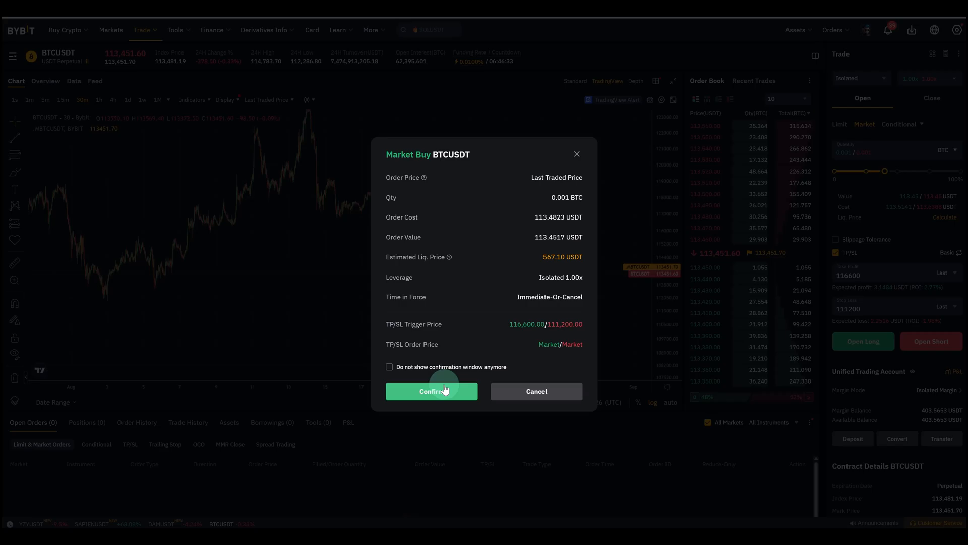
Step: Confirm the 0.001 BTC market long and show it in the Positions list
left_click(431, 391)
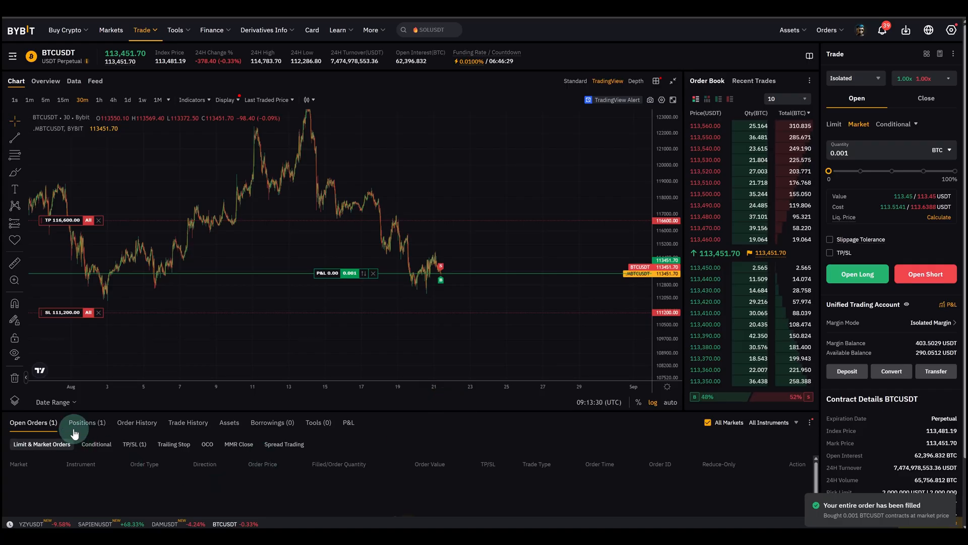
left_click(87, 422)
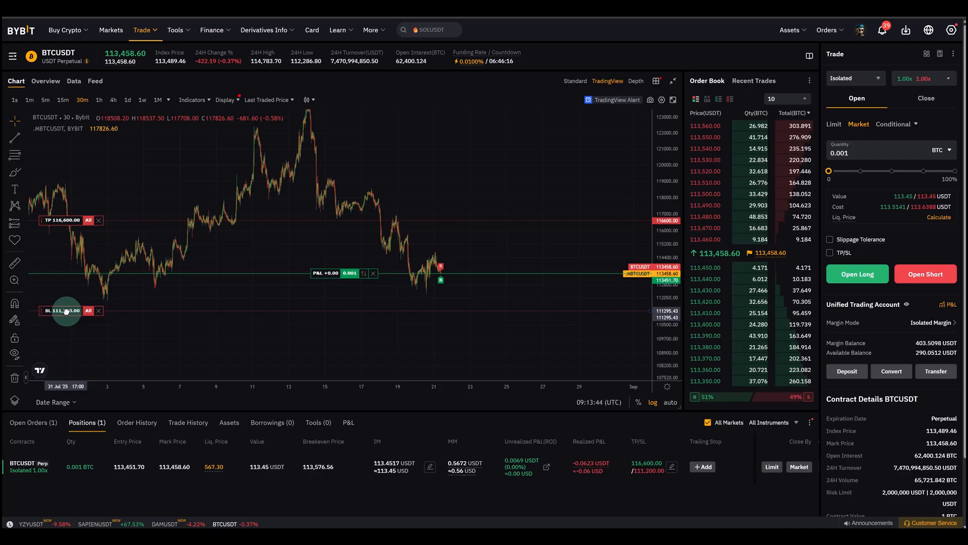
Step: Drag the long position's stop-loss line on the chart down to 109,757.80
left_click_drag(64, 310, 67, 323)
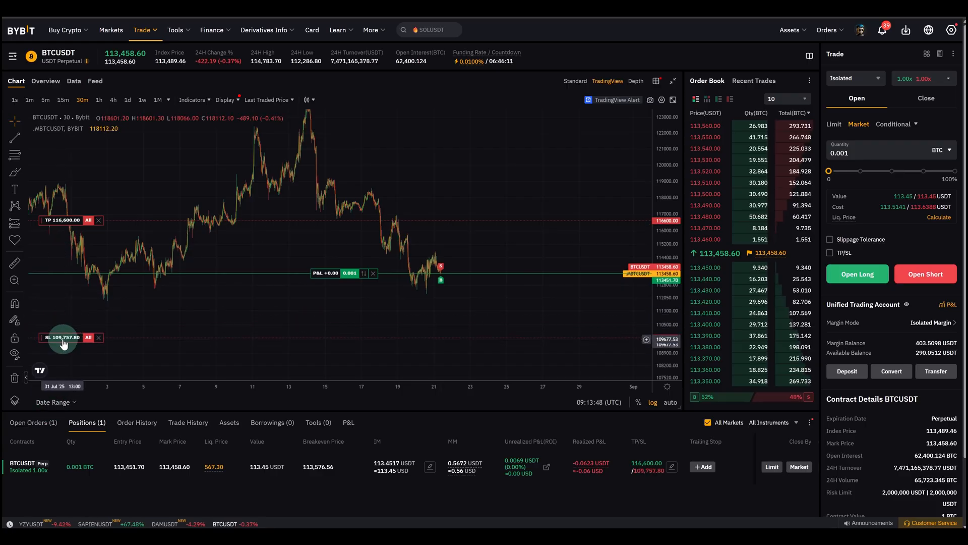
mouse_move(64, 343)
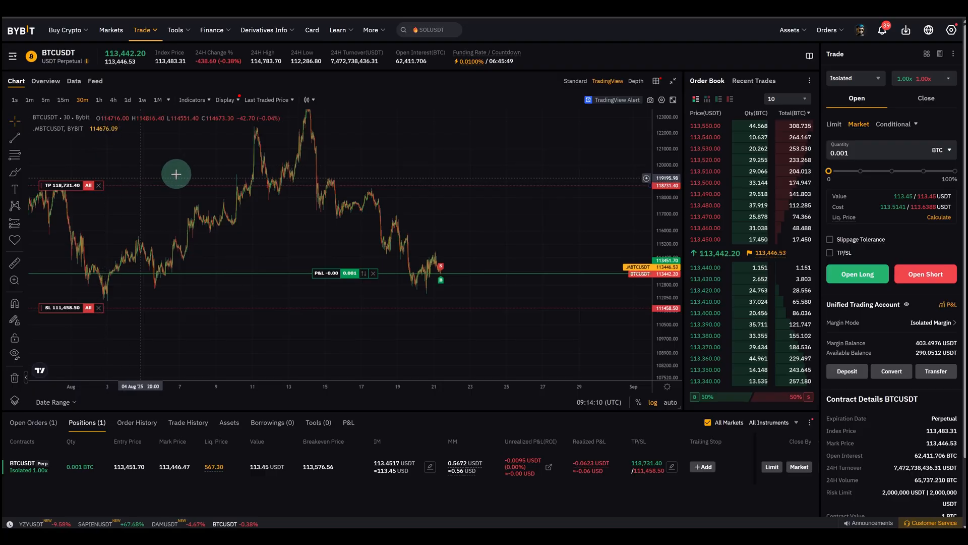
mouse_move(500, 326)
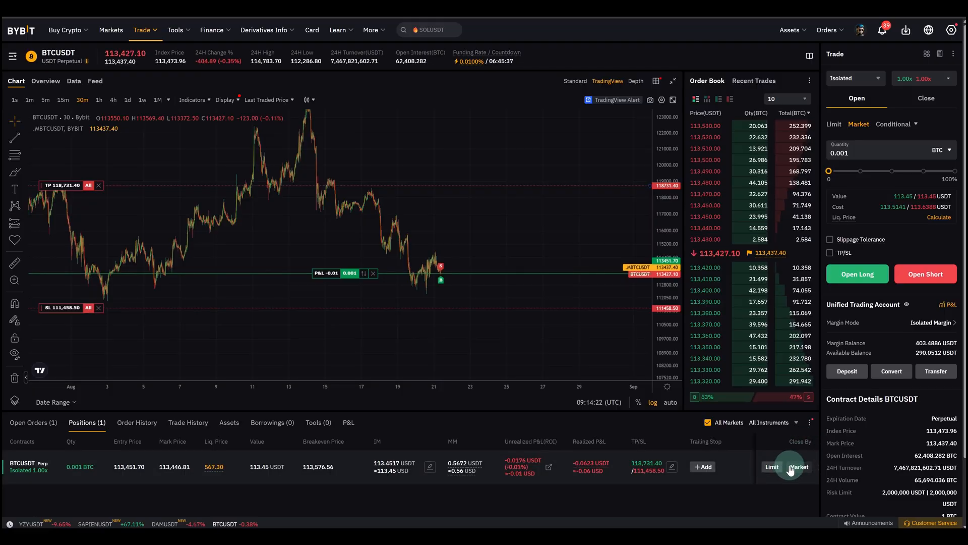
Step: Close the full 0.001 BTC long position at market price
left_click(799, 466)
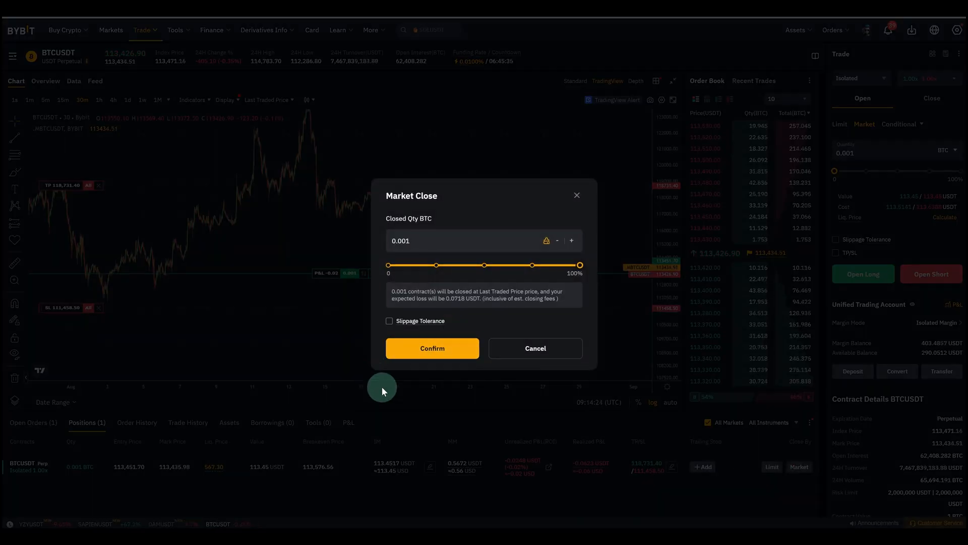
left_click(432, 348)
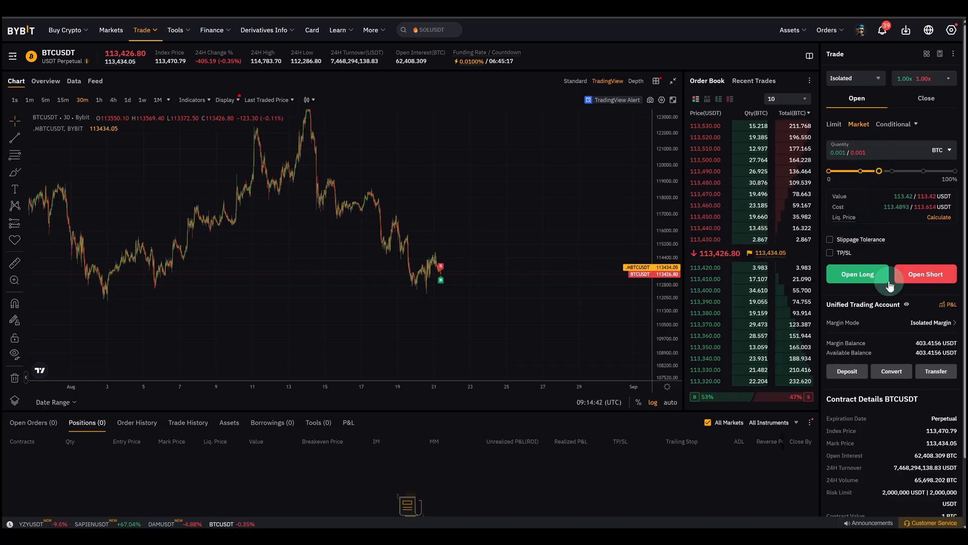
Step: Enable TP/SL with stop loss 114900 and take profit 107500, and submit Open Short for confirmation
left_click(830, 252)
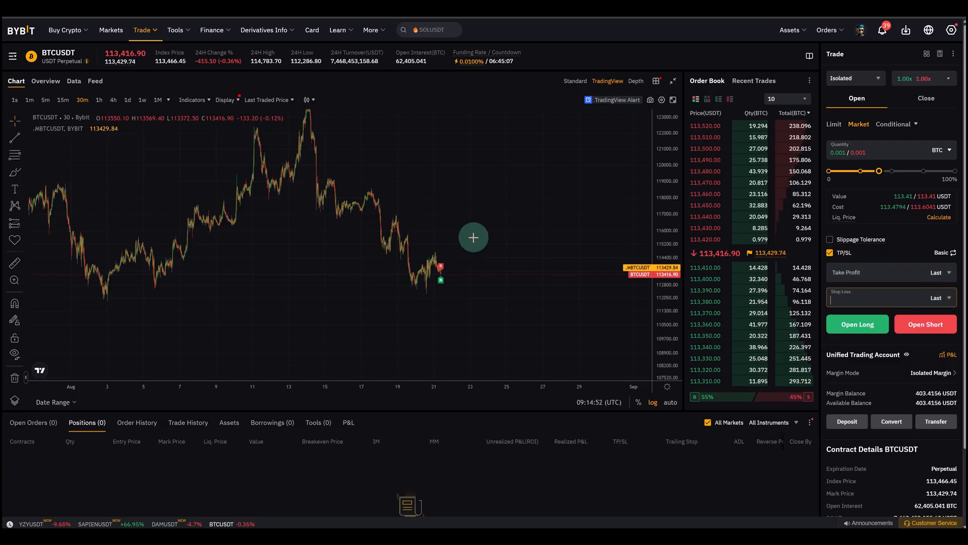
mouse_move(452, 253)
type("114900")
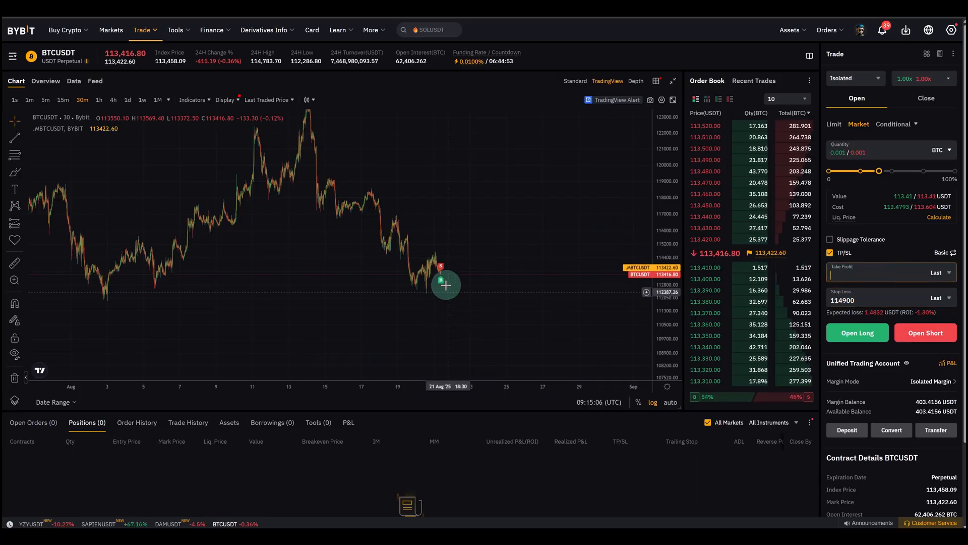
mouse_move(466, 321)
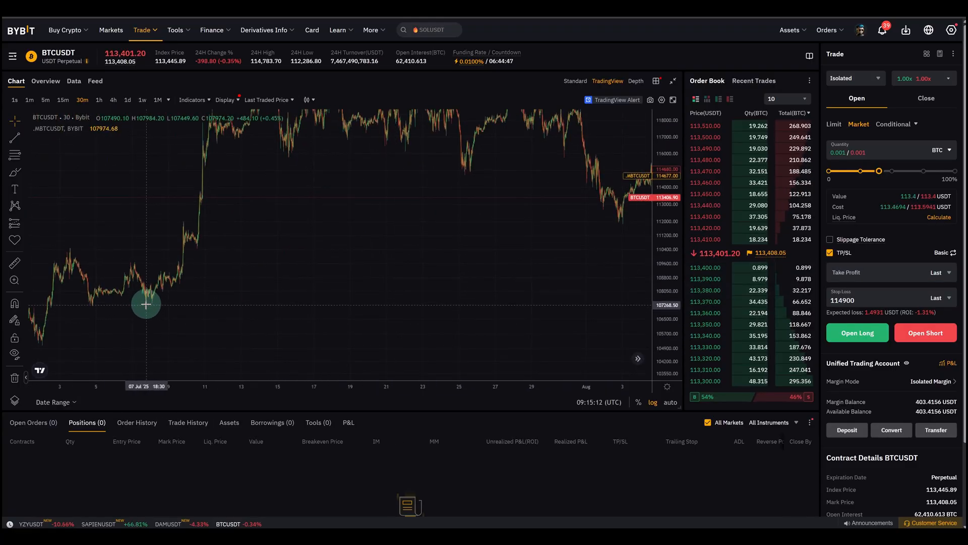
left_click(870, 273)
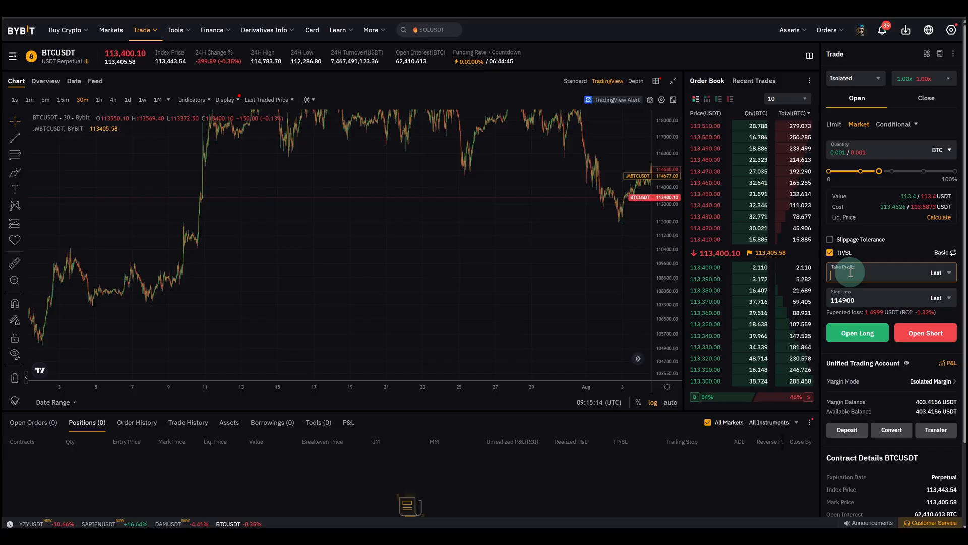
type("107500")
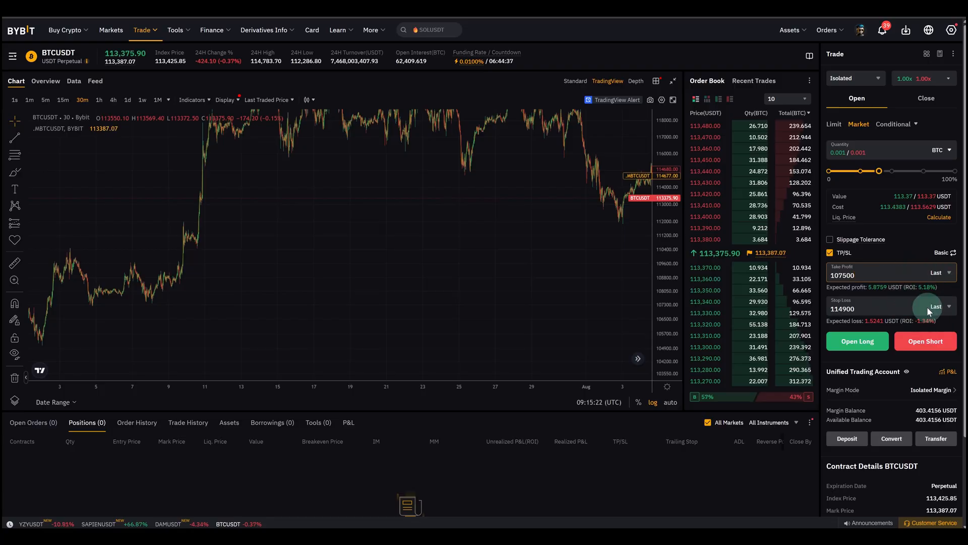
left_click(925, 341)
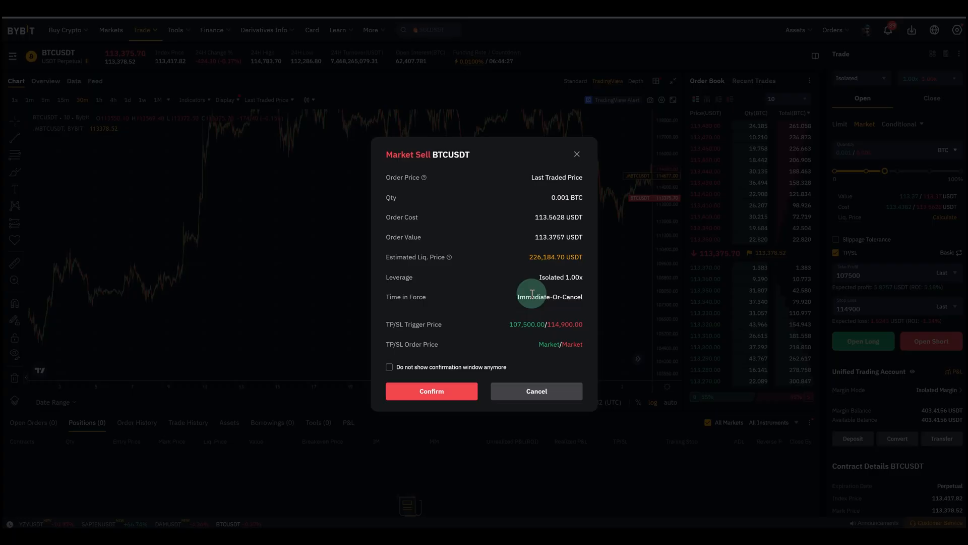
Step: Confirm the 0.001 BTC market short with 107,500/114,900 TP/SL and pan to its chart lines
left_click(431, 390)
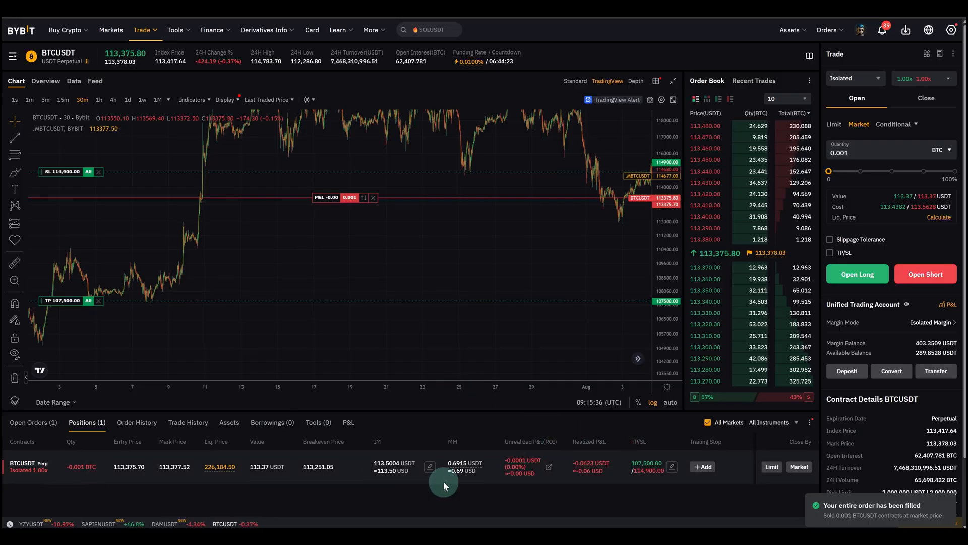
left_click_drag(444, 485, 193, 329)
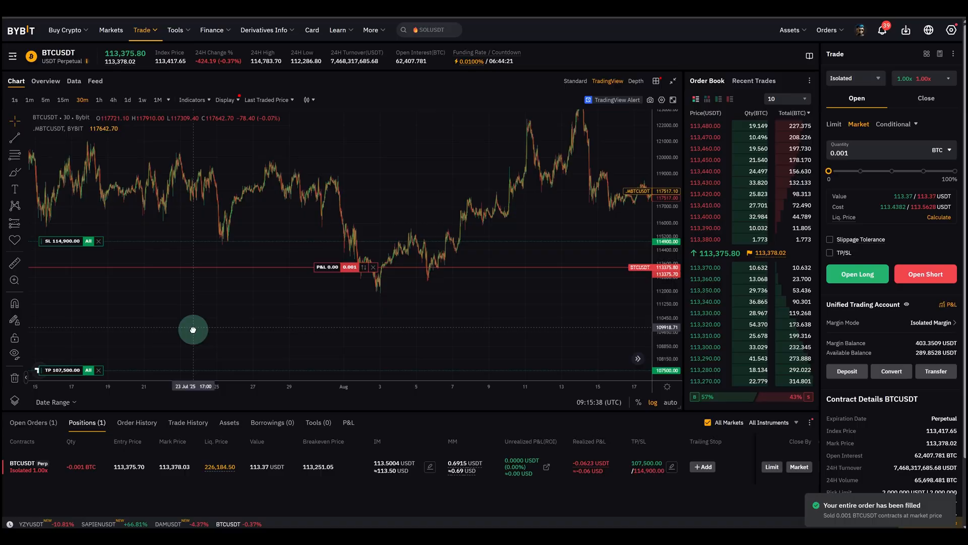